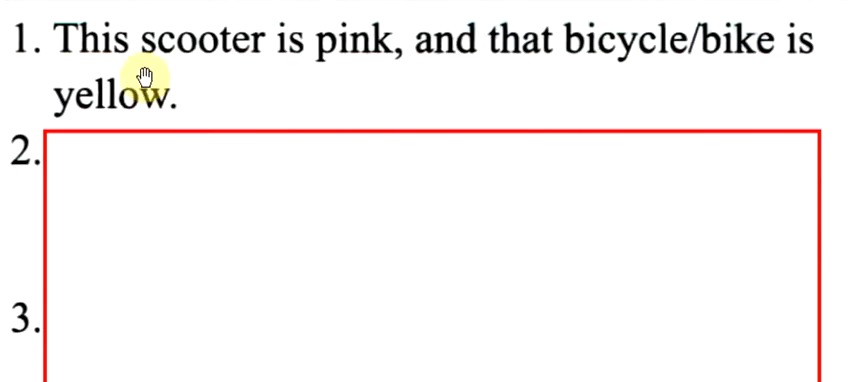
pyautogui.moveTo(679, 82)
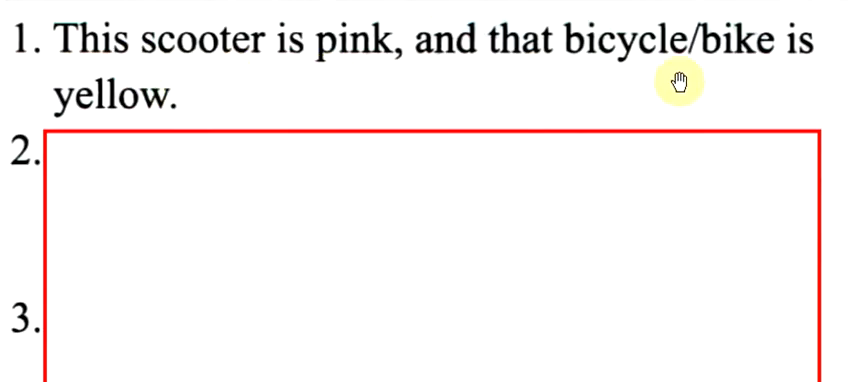
pyautogui.moveTo(122, 85)
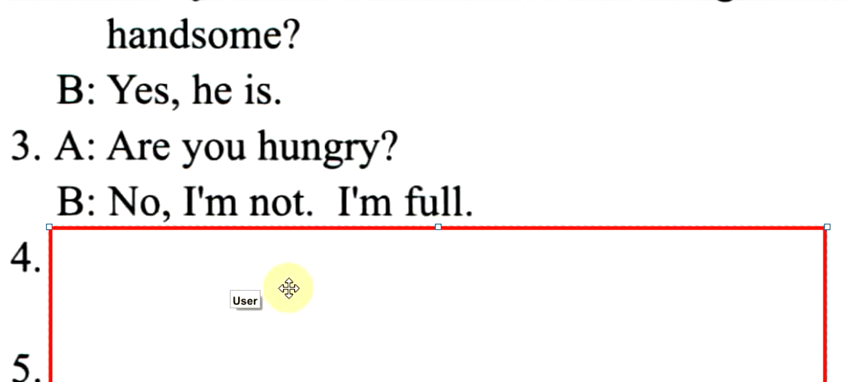
pyautogui.moveTo(285, 5)
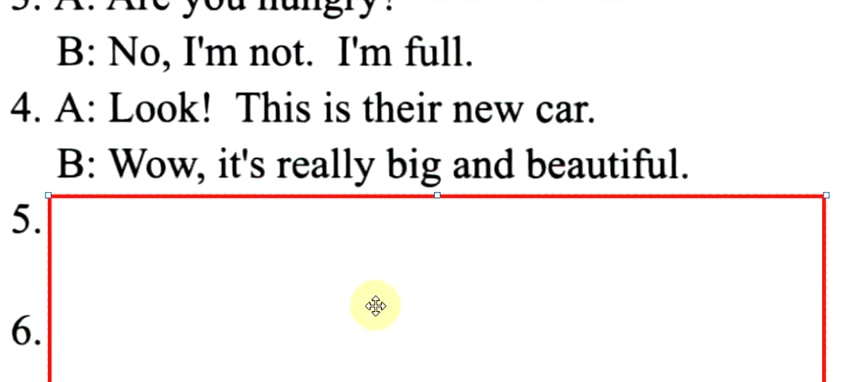
pyautogui.moveTo(203, 233)
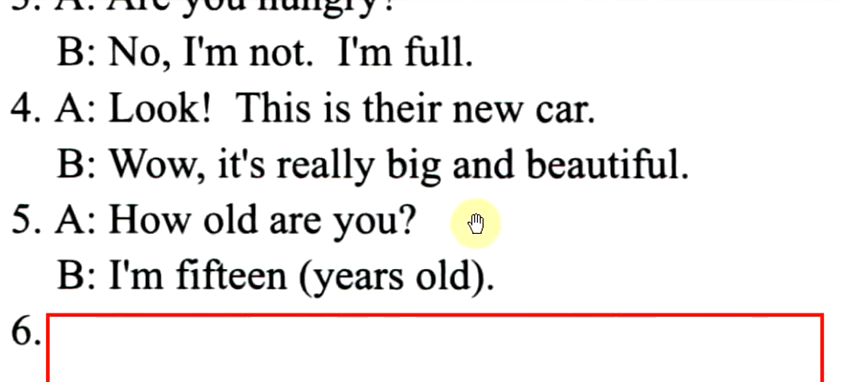
pyautogui.scroll(-3)
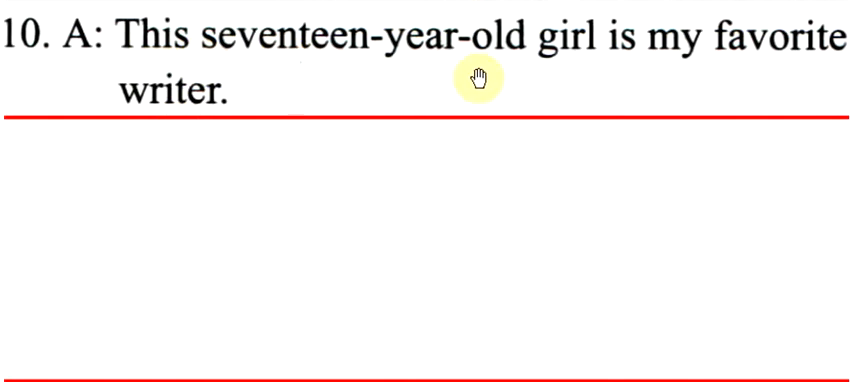
pyautogui.moveTo(316, 10)
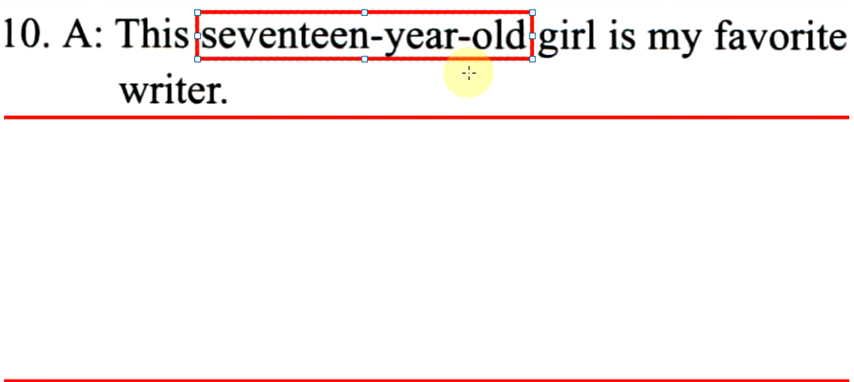
pyautogui.moveTo(365, 115)
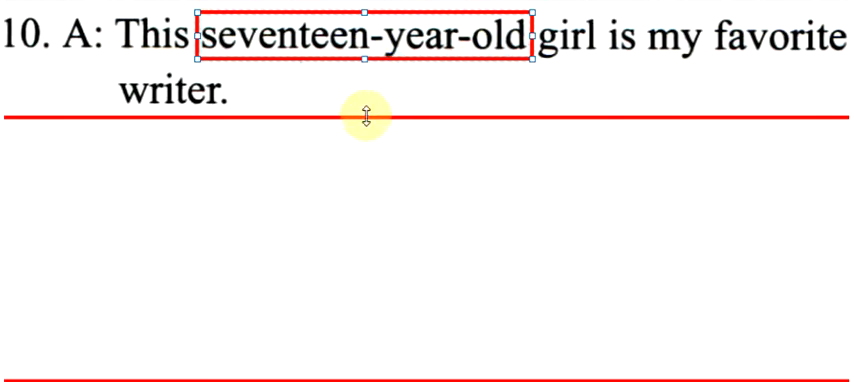